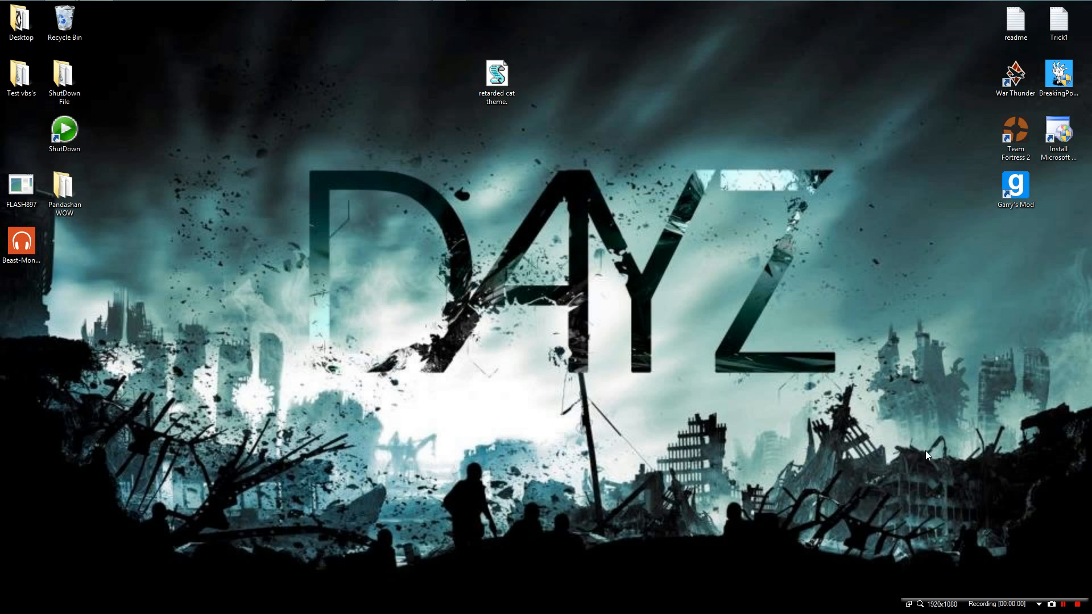
{"action": "mouse_move", "coordinate": [487, 35]}
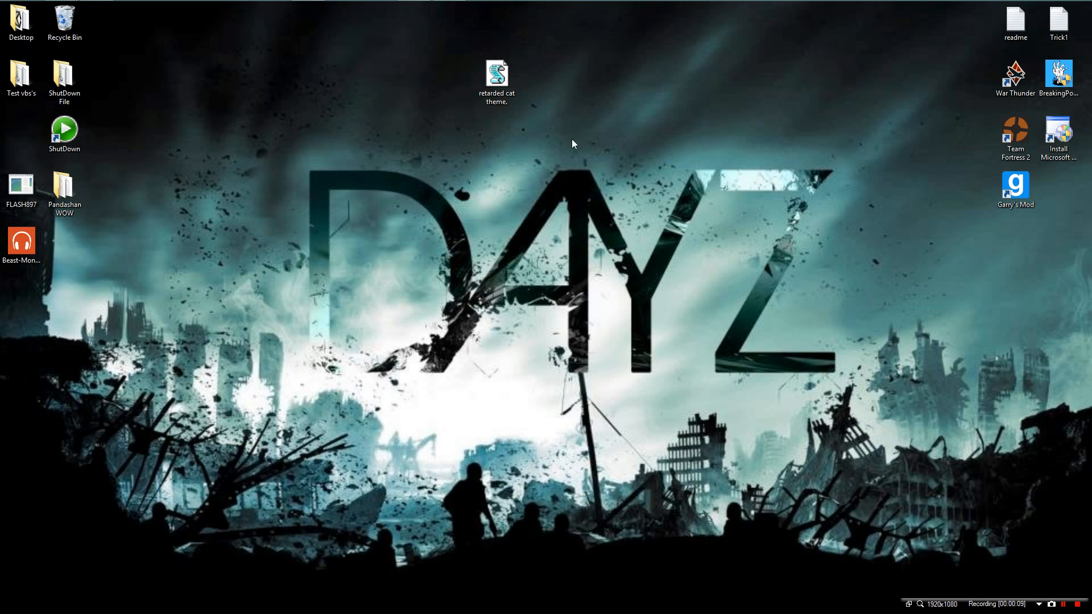
{"action": "mouse_move", "coordinate": [470, 88]}
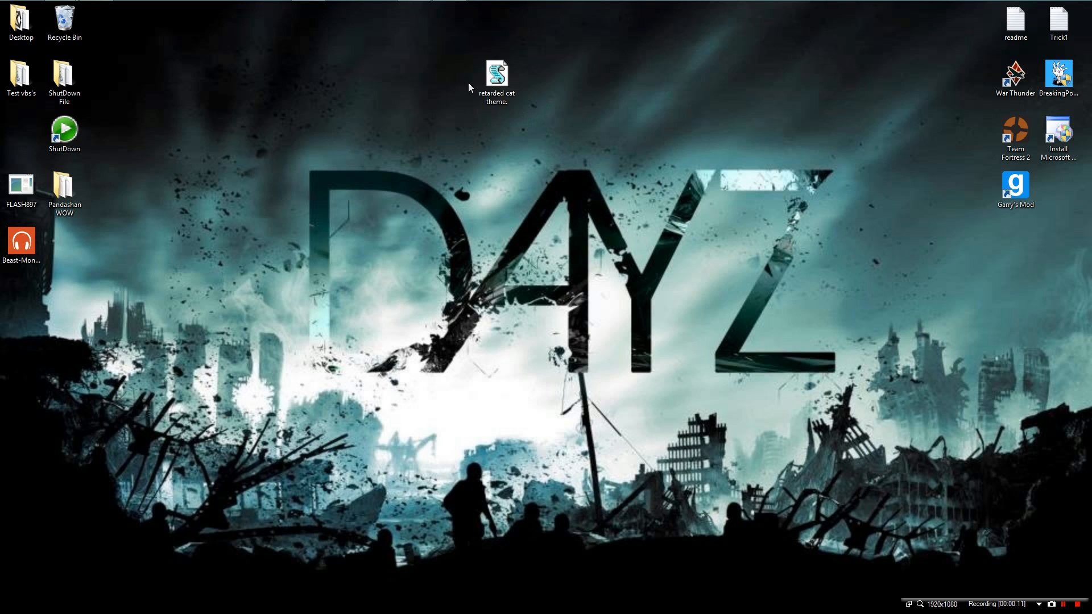
Open the 'retarded cat theme' script from the desktop in Notepad via Edit.
{"action": "left_click", "coordinate": [497, 75]}
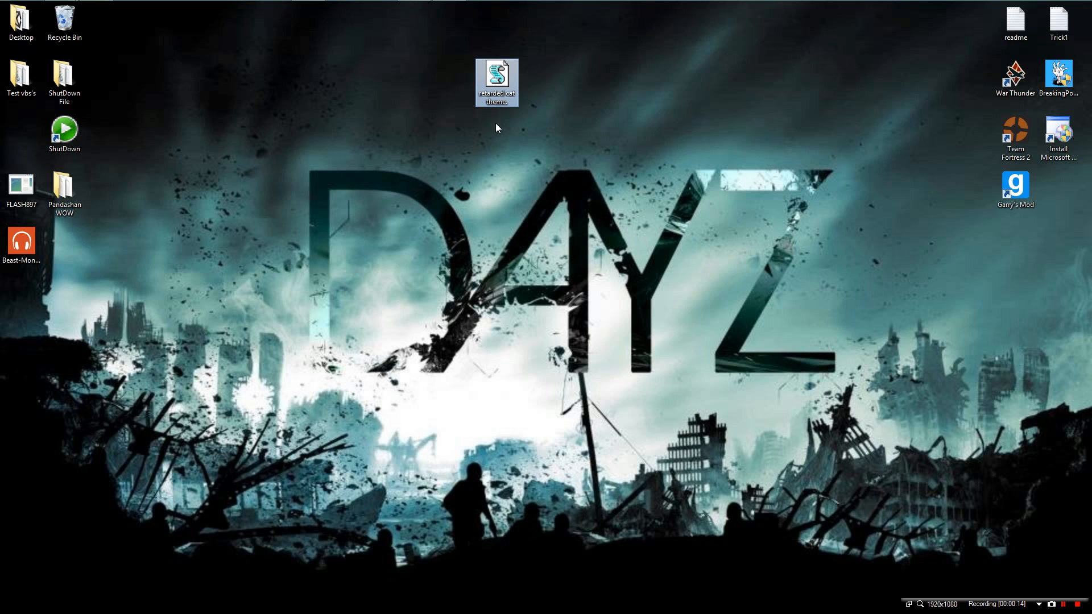
{"action": "mouse_move", "coordinate": [504, 206]}
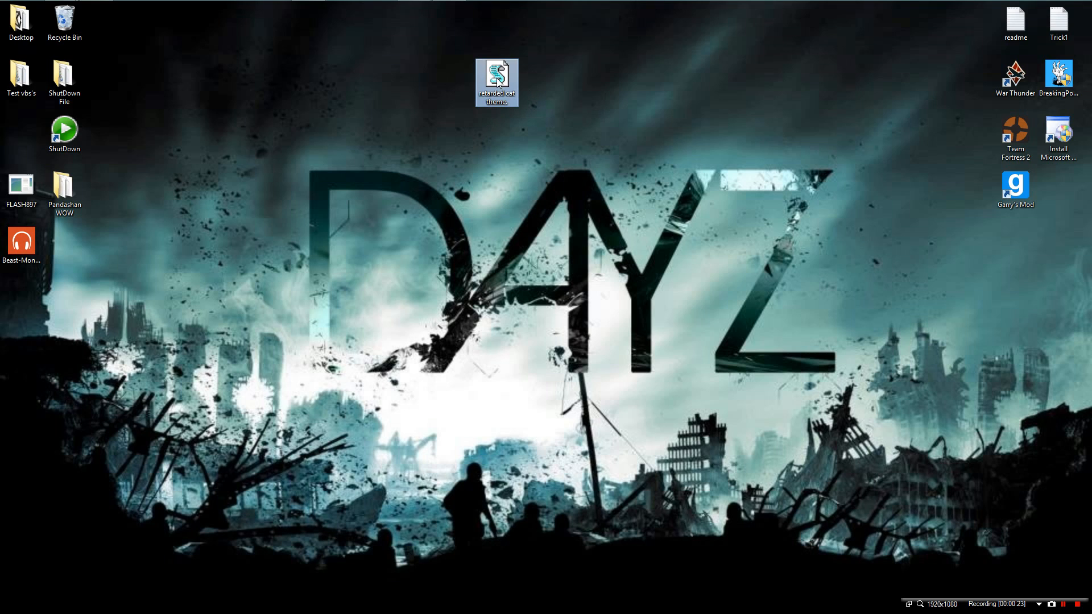
{"action": "right_click", "coordinate": [496, 82]}
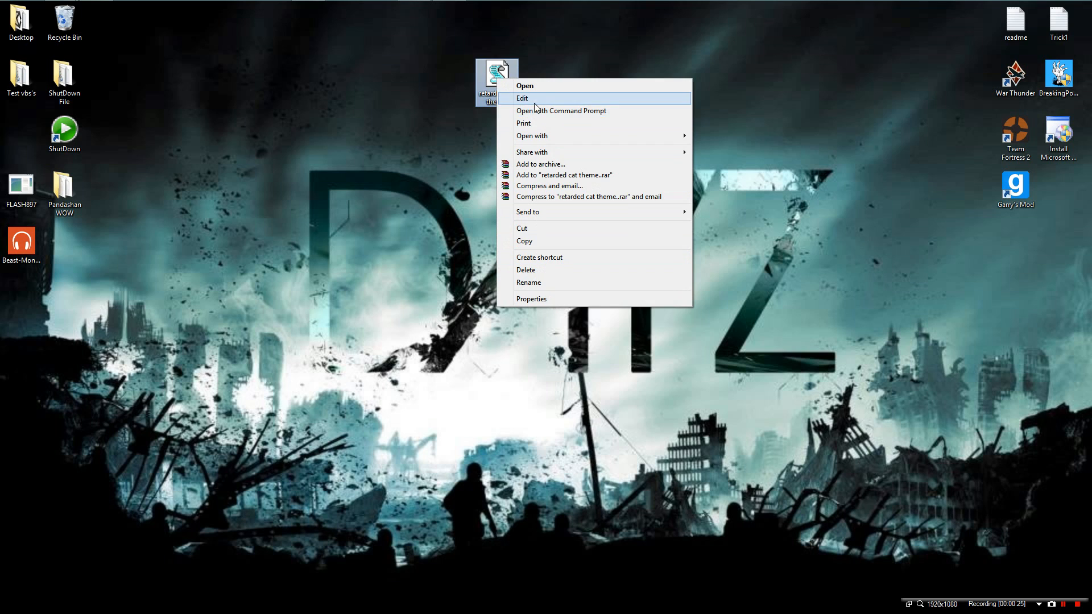
{"action": "left_click", "coordinate": [522, 98]}
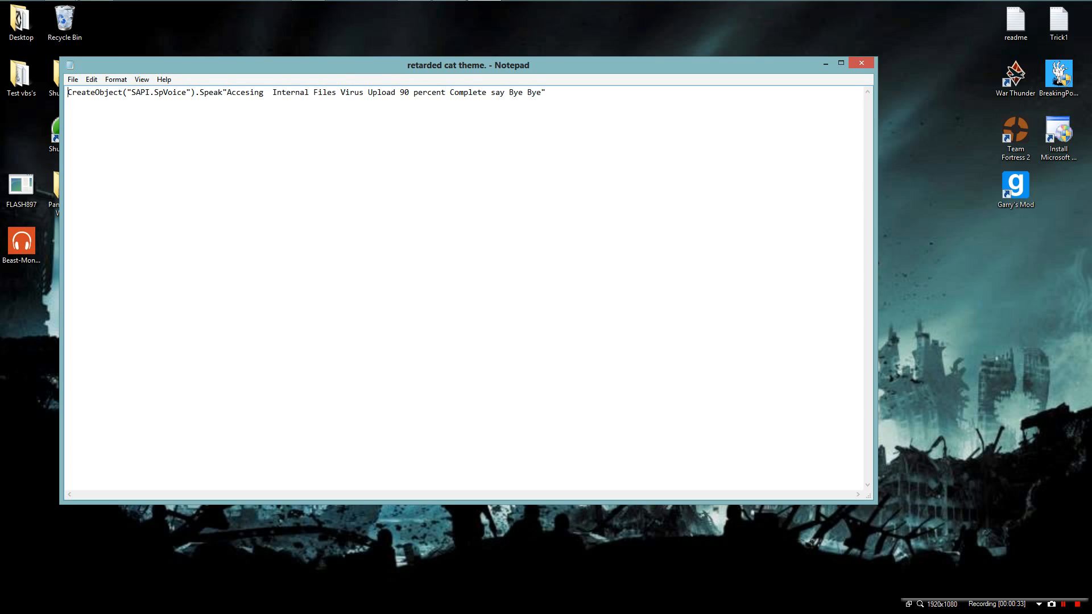
{"action": "left_click", "coordinate": [225, 92]}
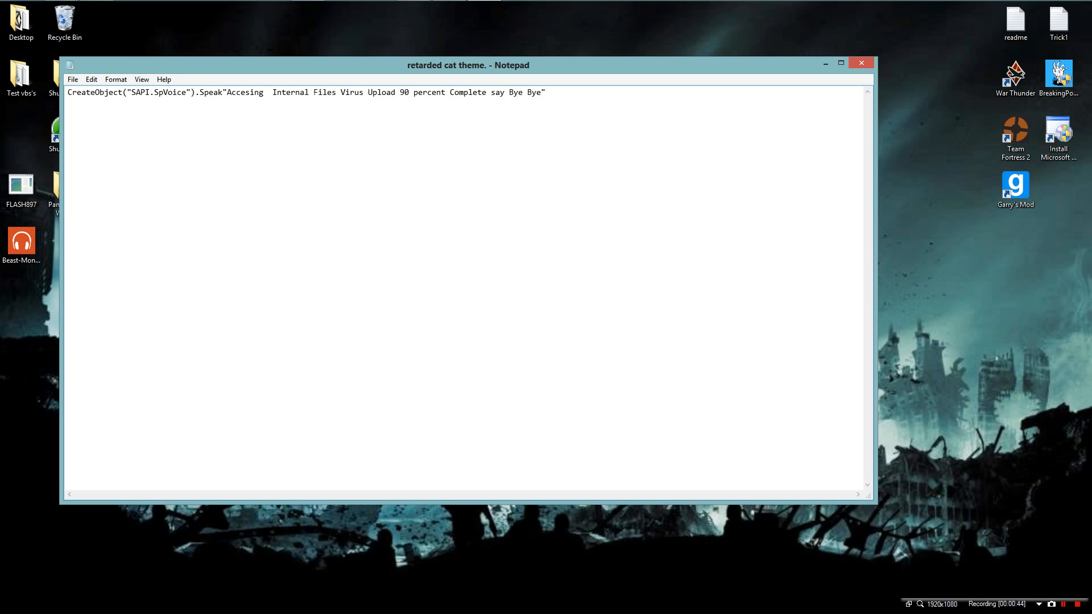
{"action": "left_click", "coordinate": [230, 92]}
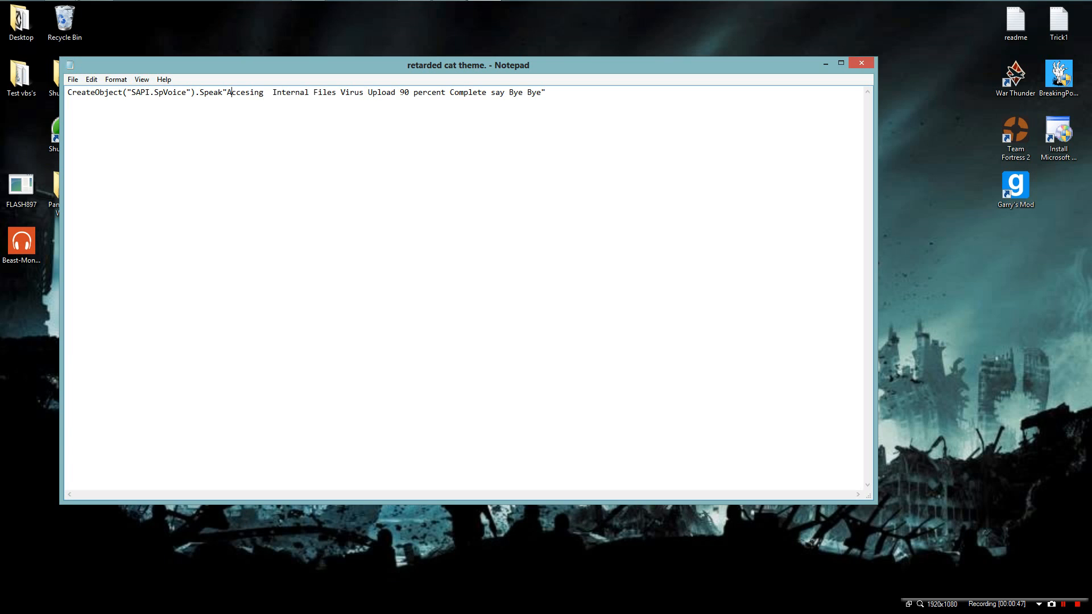